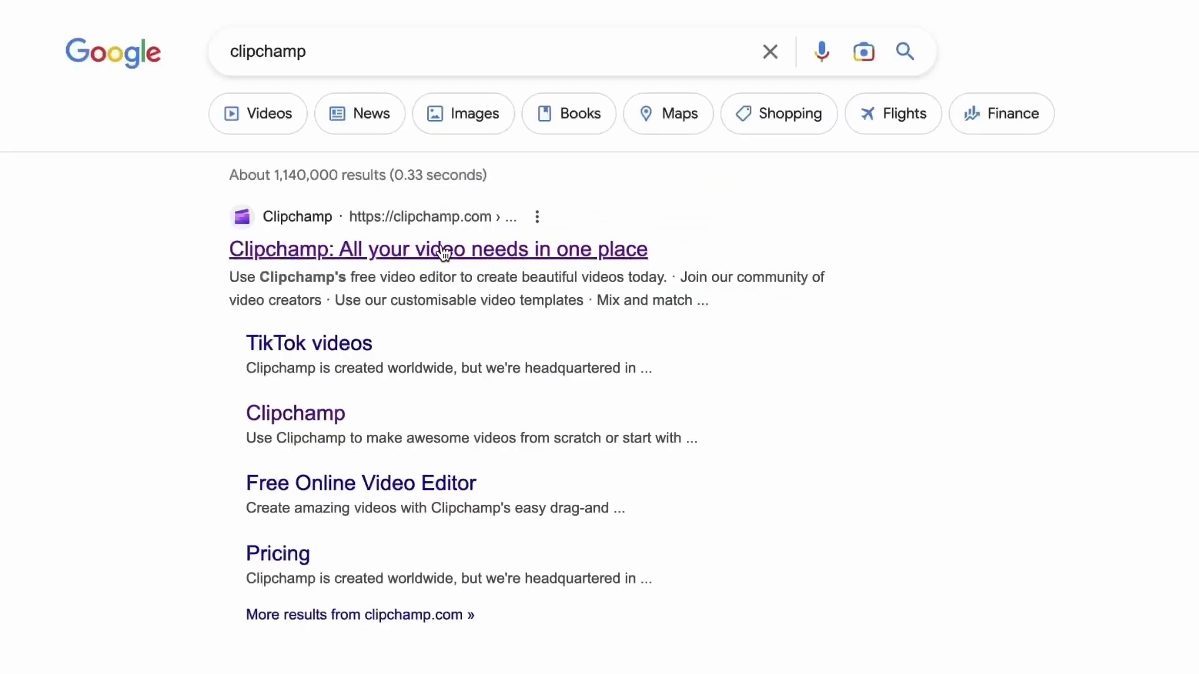
Open Clipchamp from the Google results and sign in to the home dashboard.
left_click(437, 248)
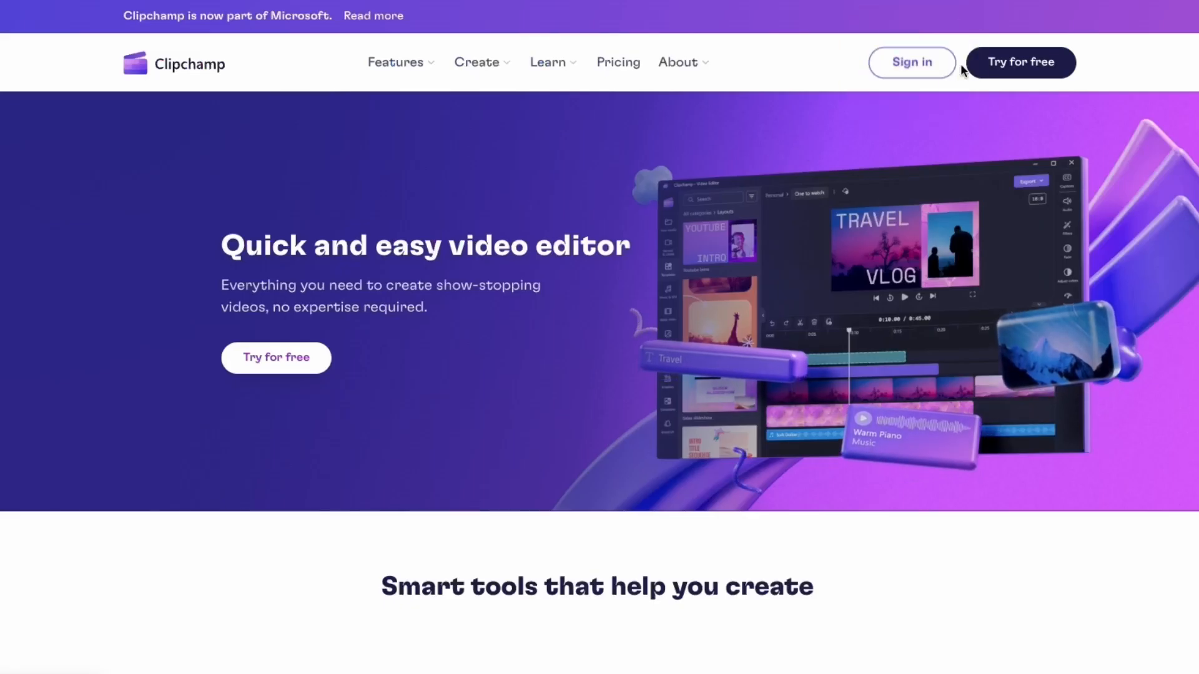
left_click(910, 62)
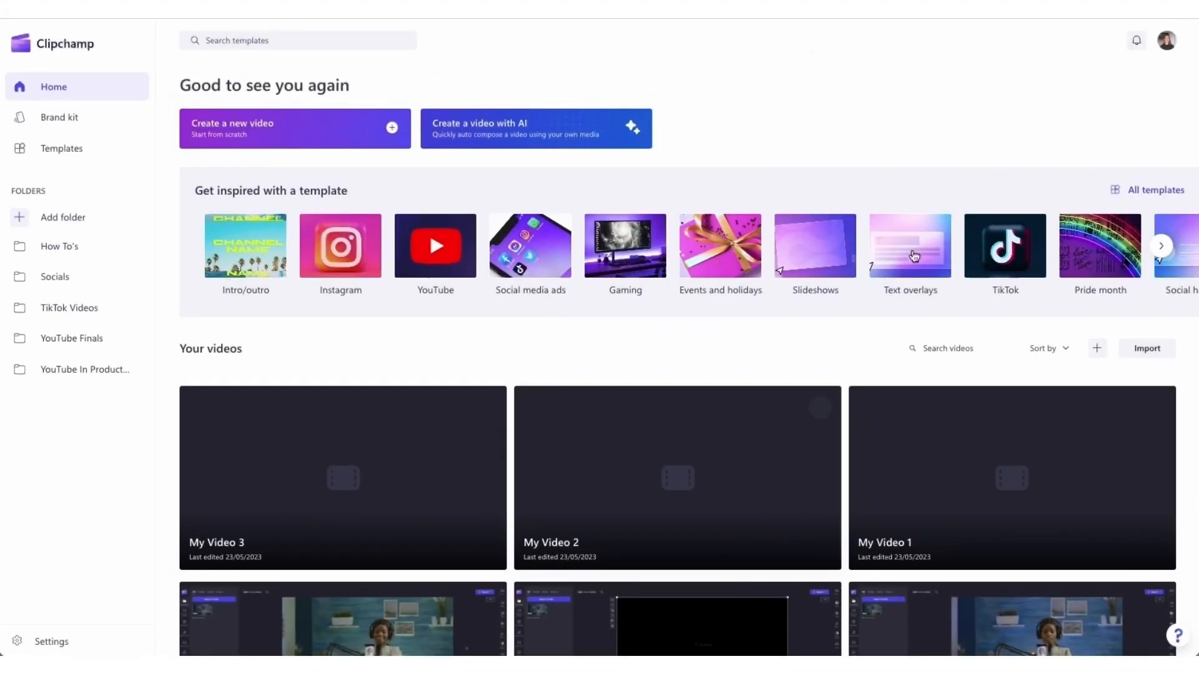
mouse_move(869, 101)
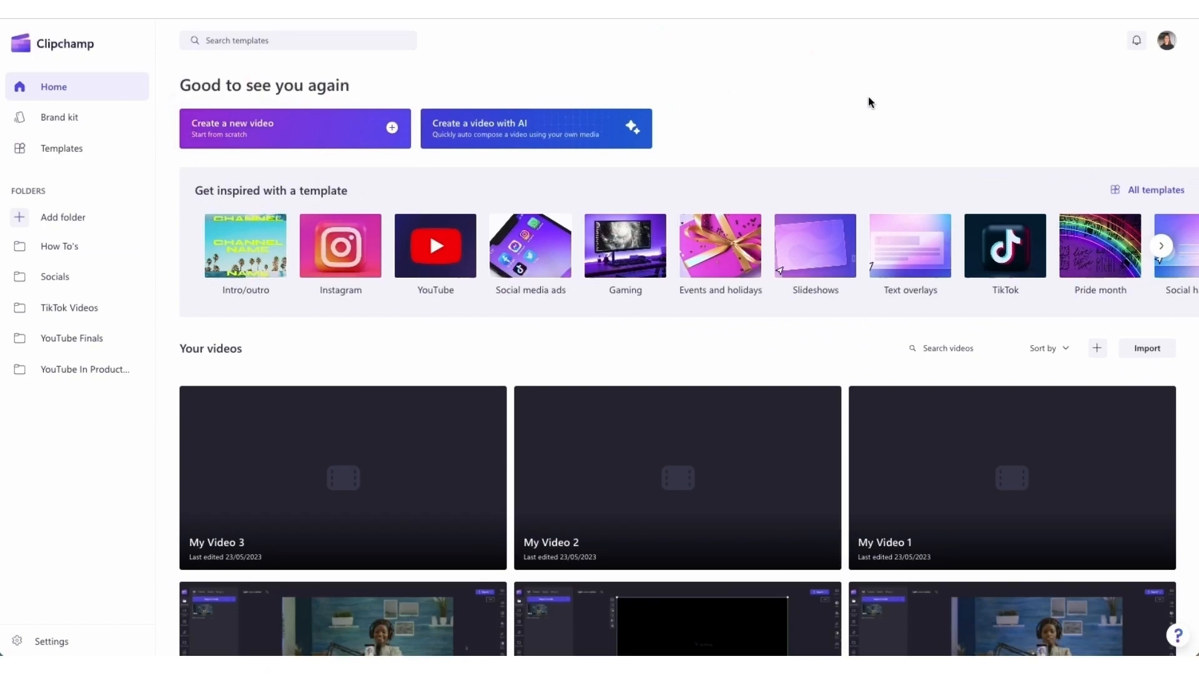
mouse_move(296, 147)
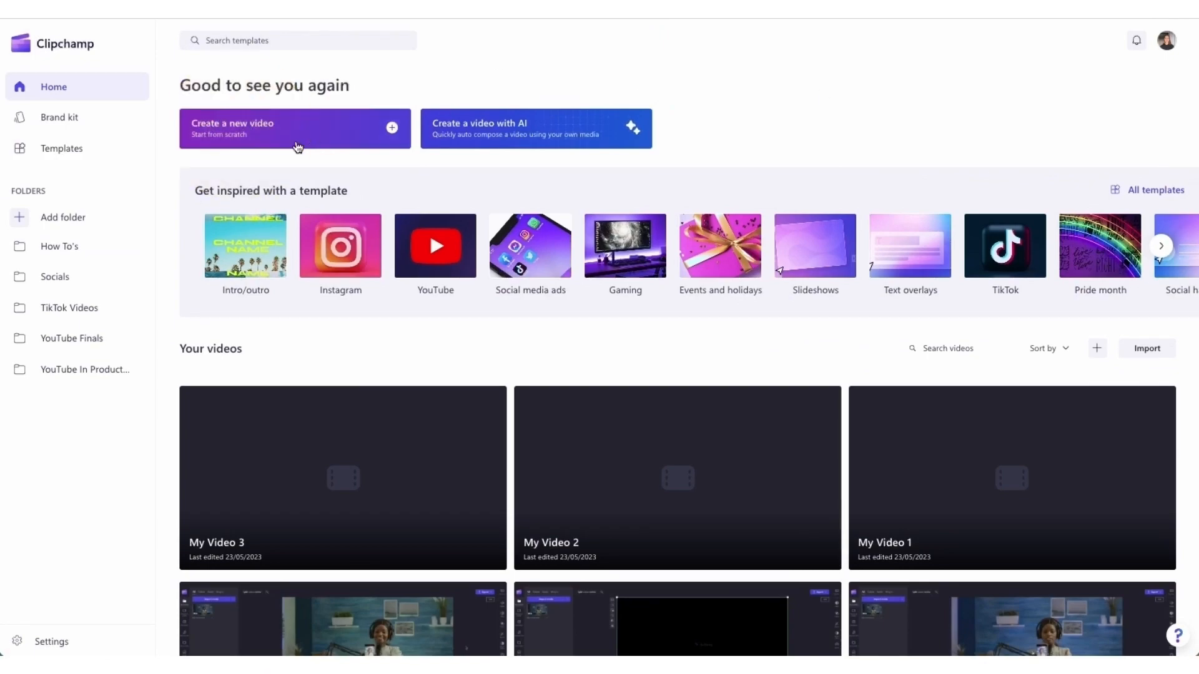
Create a new video and import MY VIDEO.mp4 onto the timeline.
left_click(294, 128)
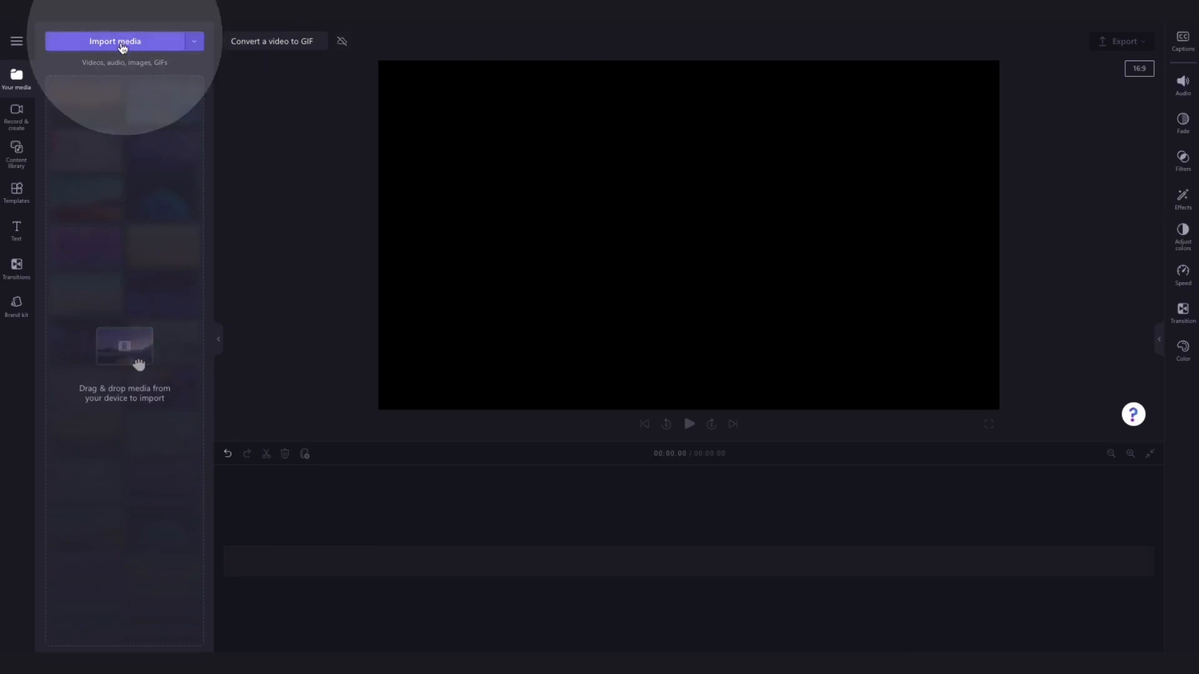
left_click(114, 42)
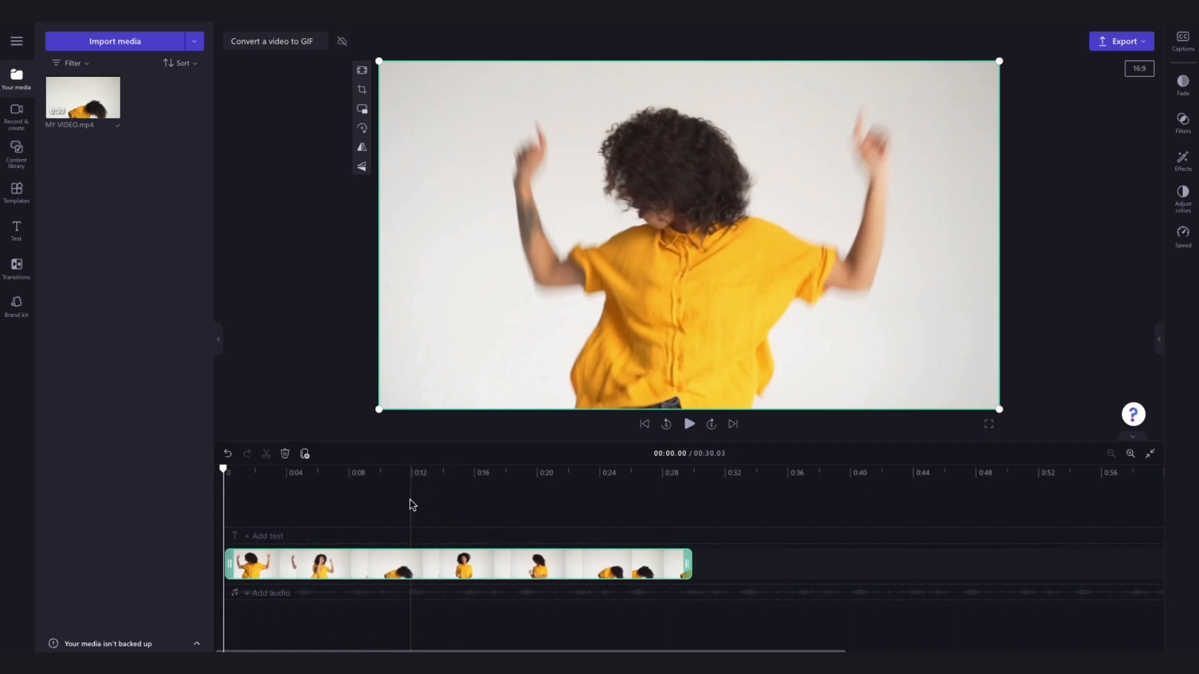
mouse_move(293, 365)
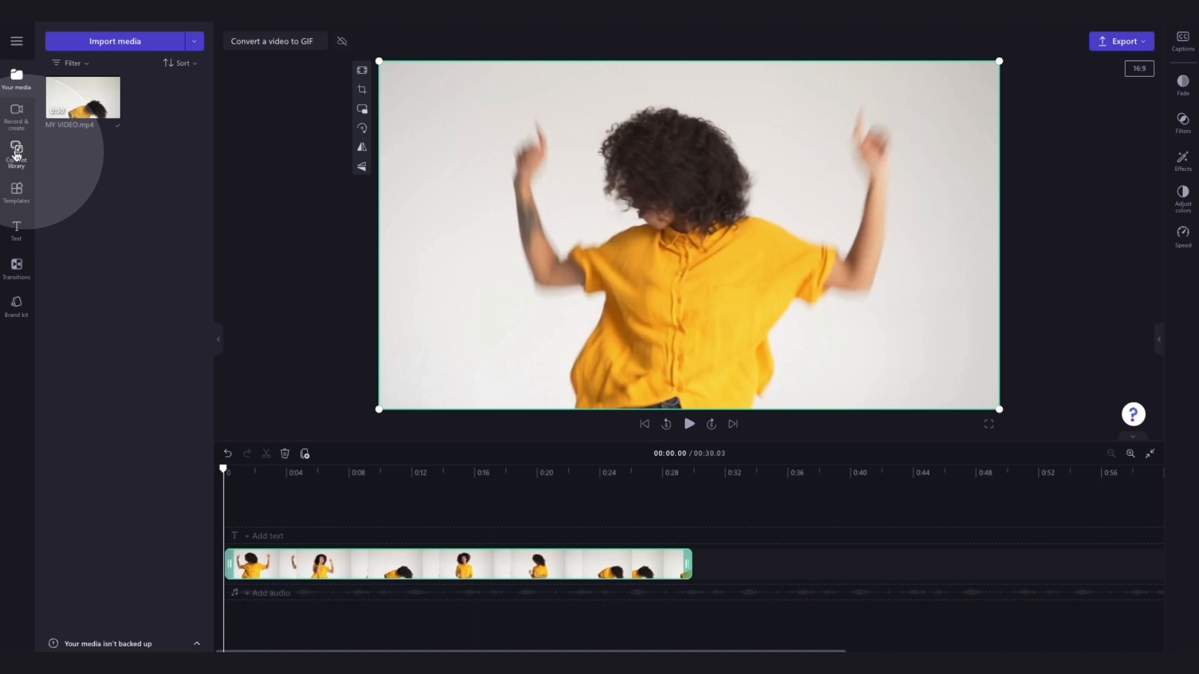
left_click(16, 153)
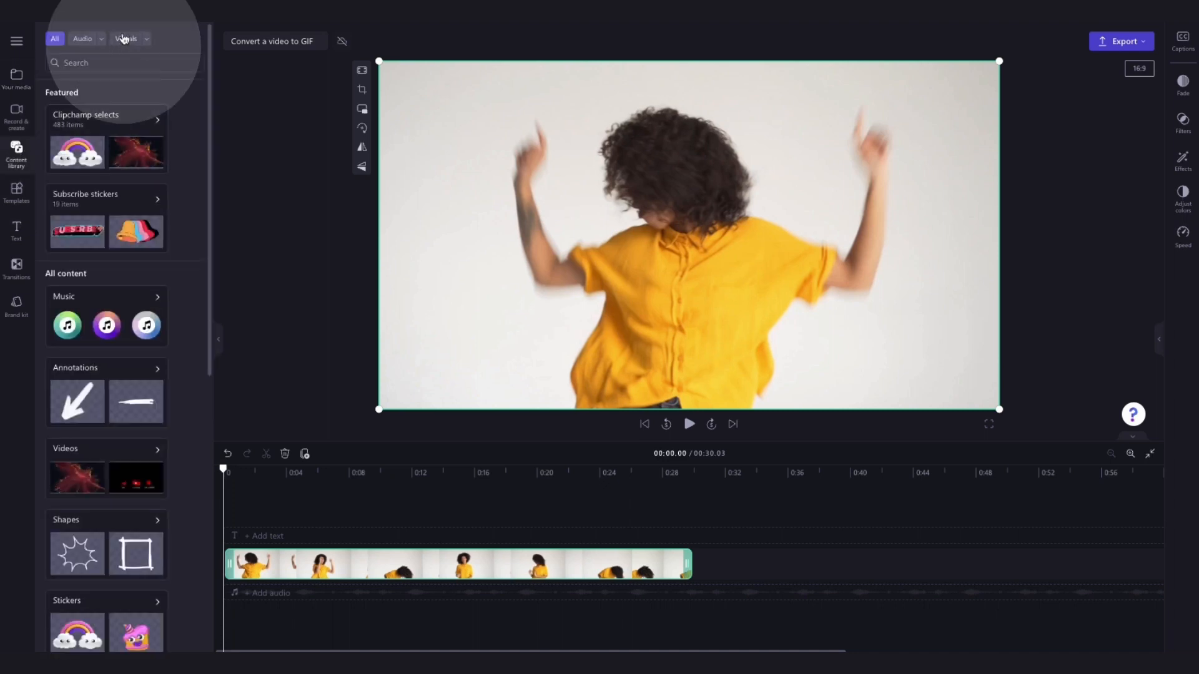
left_click(127, 38)
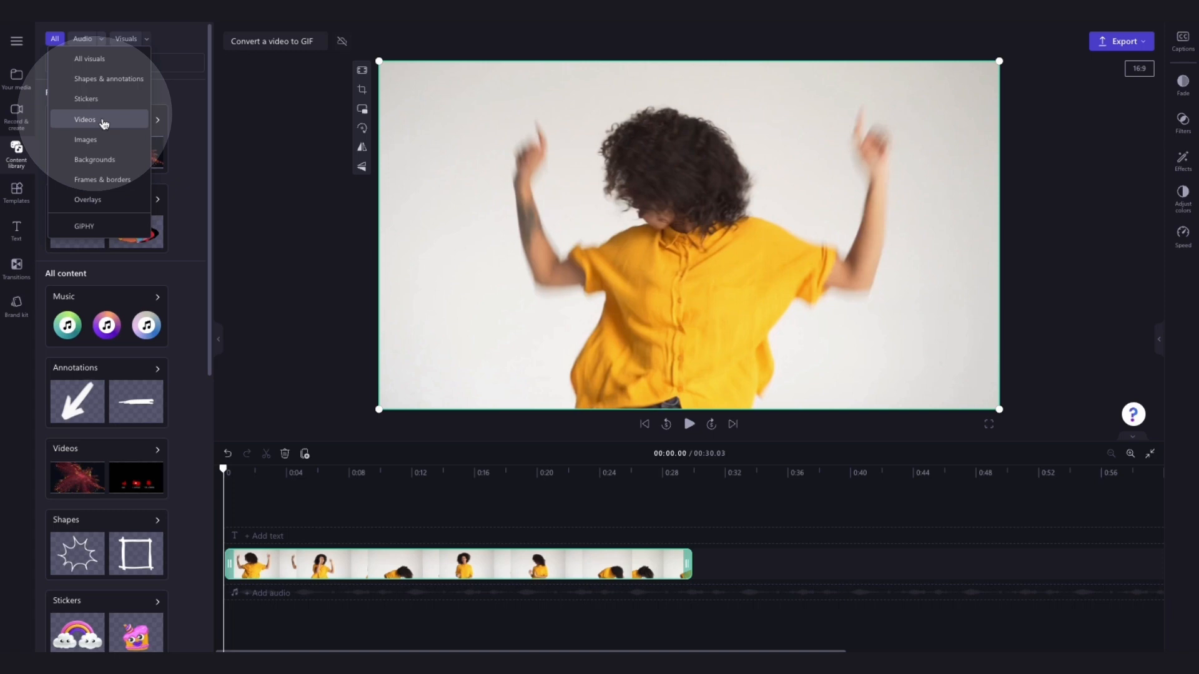
left_click(84, 120)
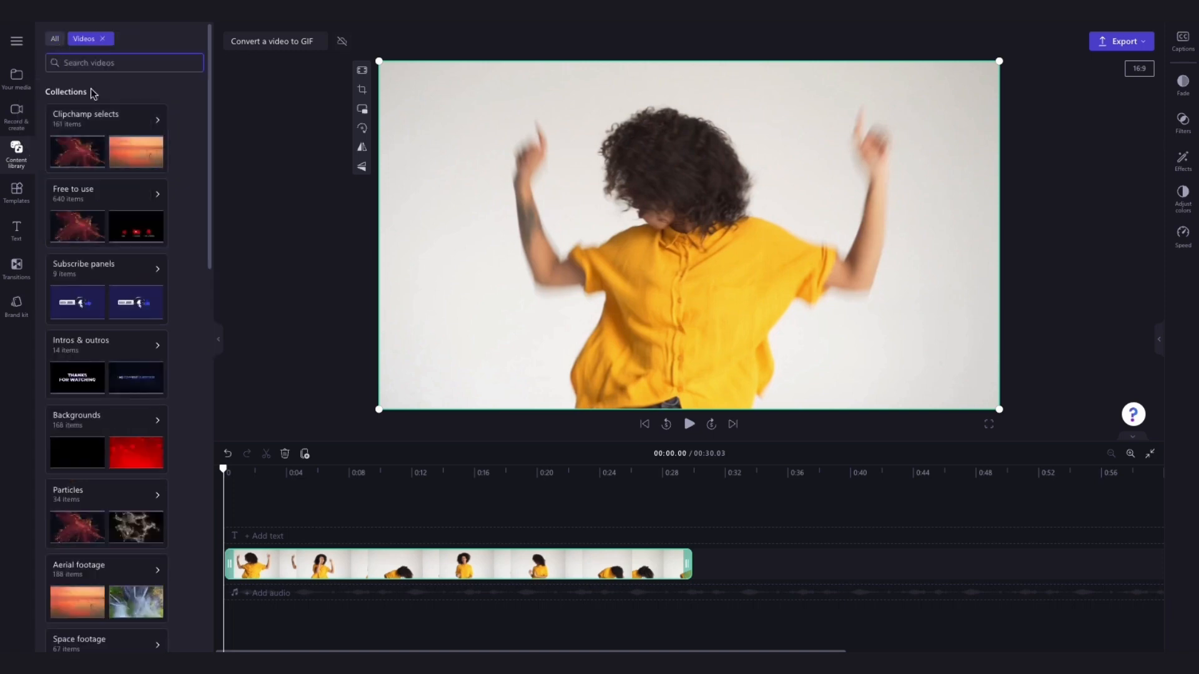
scroll("down", 3)
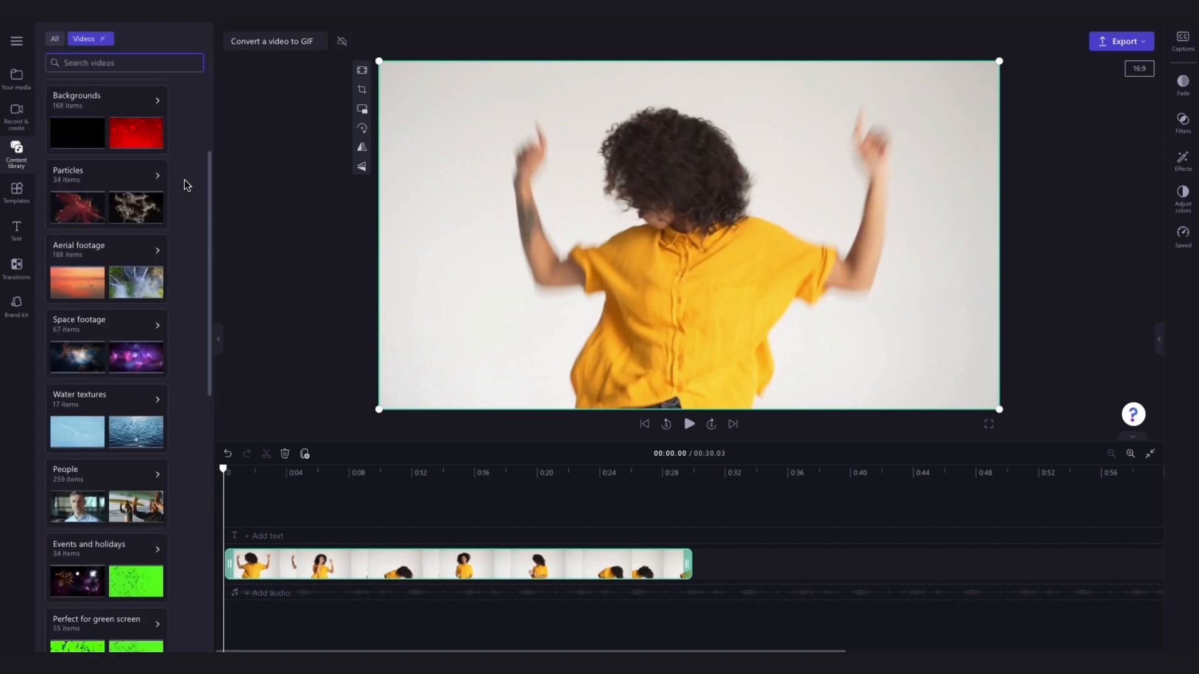
scroll("up", 3)
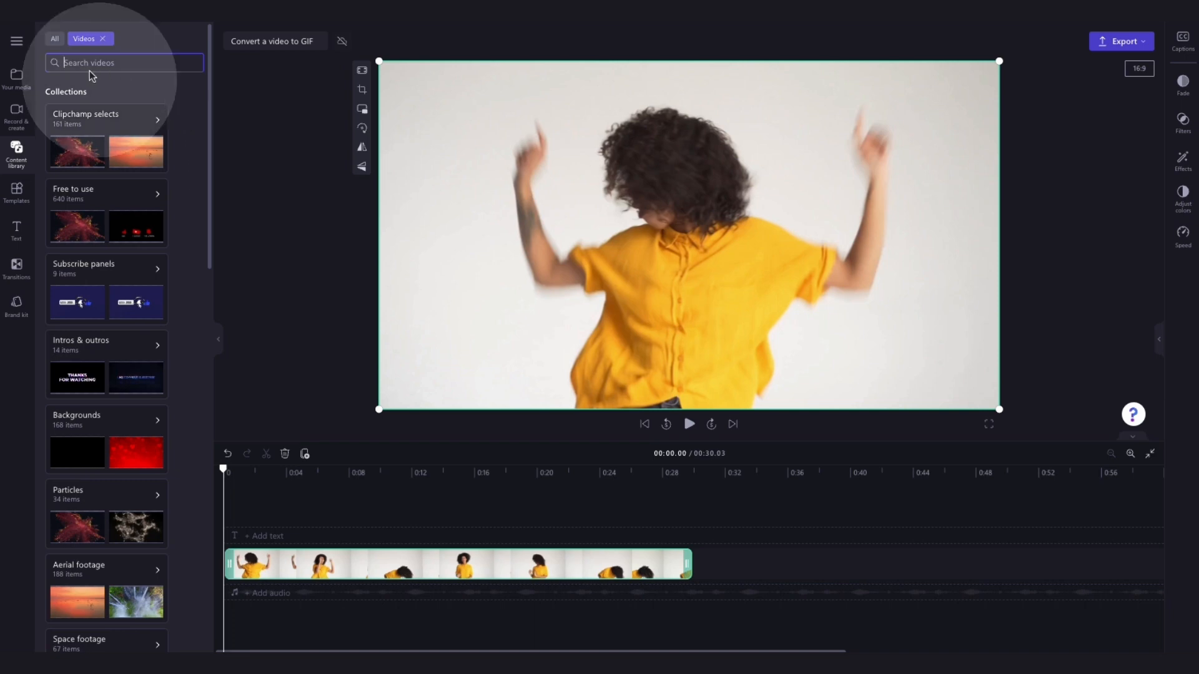
type("beach")
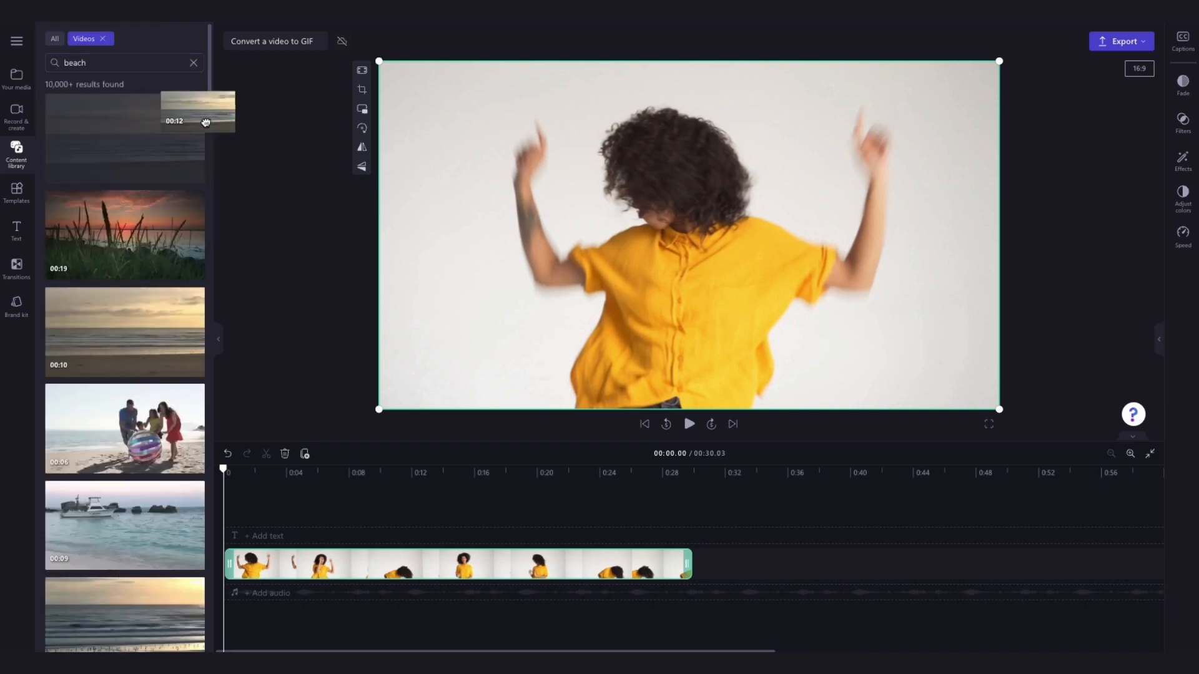
mouse_move(124, 138)
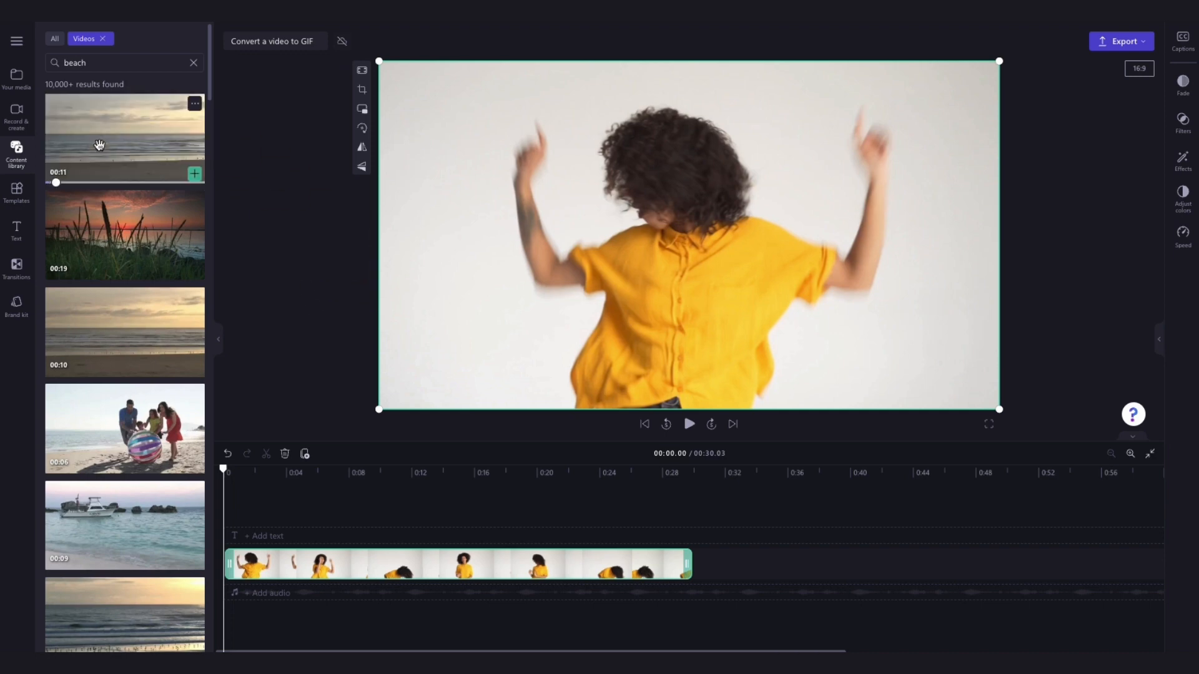
left_click(16, 78)
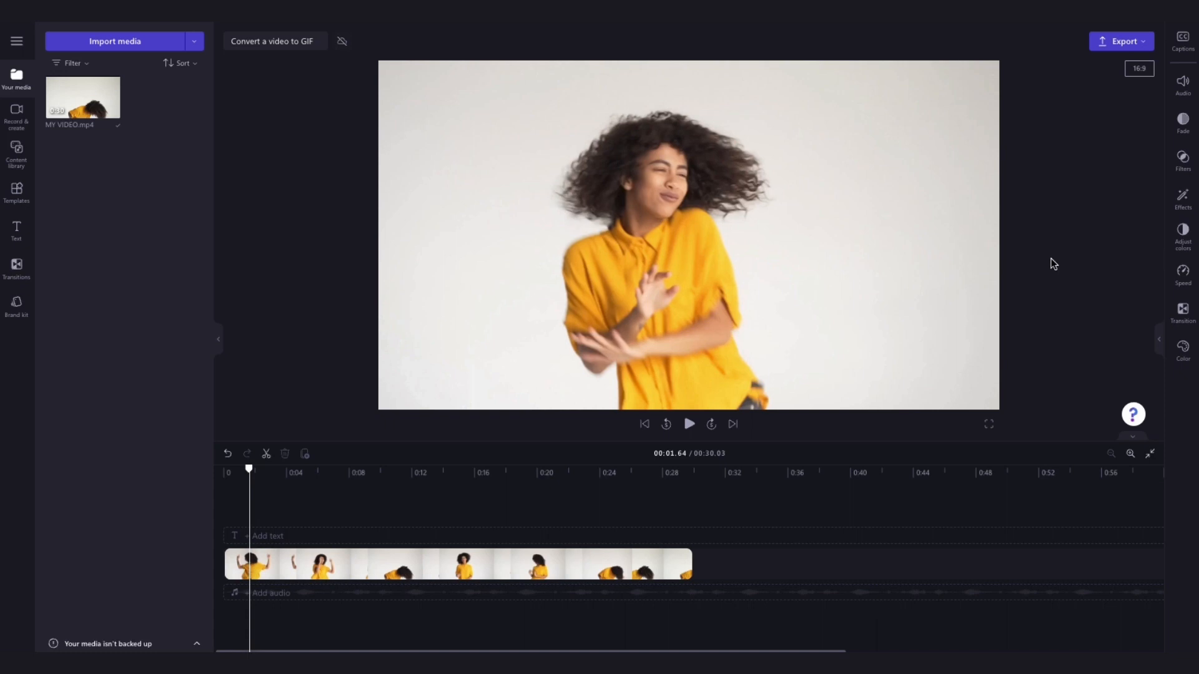
mouse_move(1087, 212)
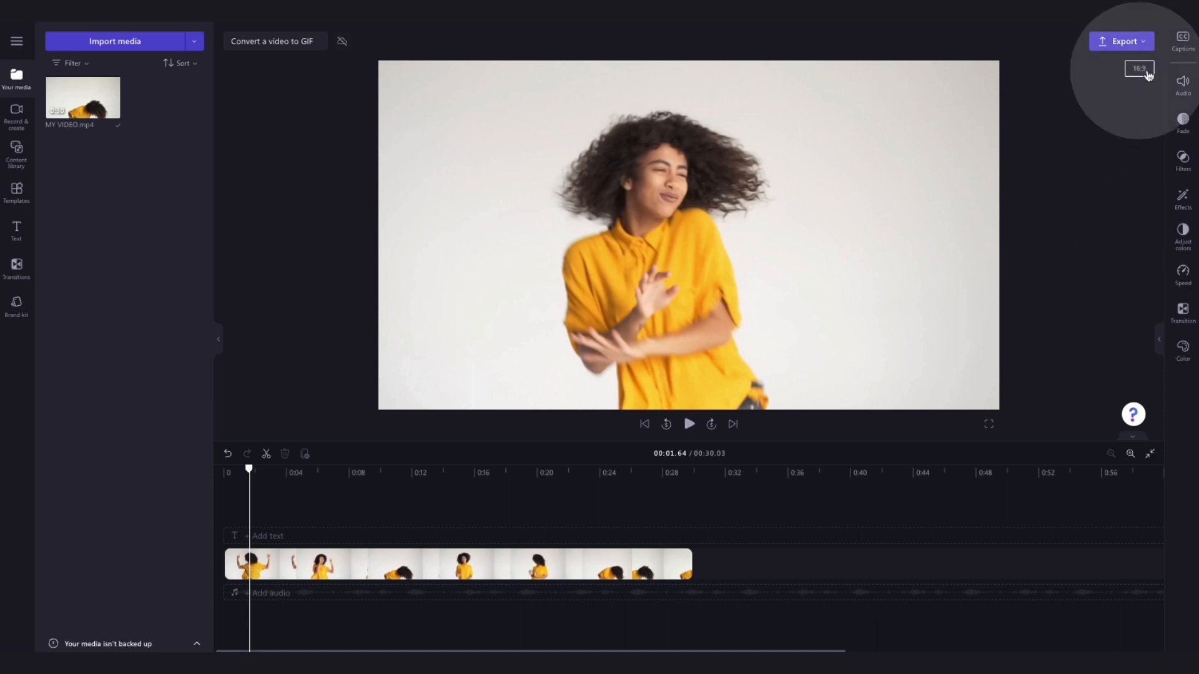
Try the 9:16 and 21:9 frame options, settling on 9:16 portrait.
left_click(1139, 69)
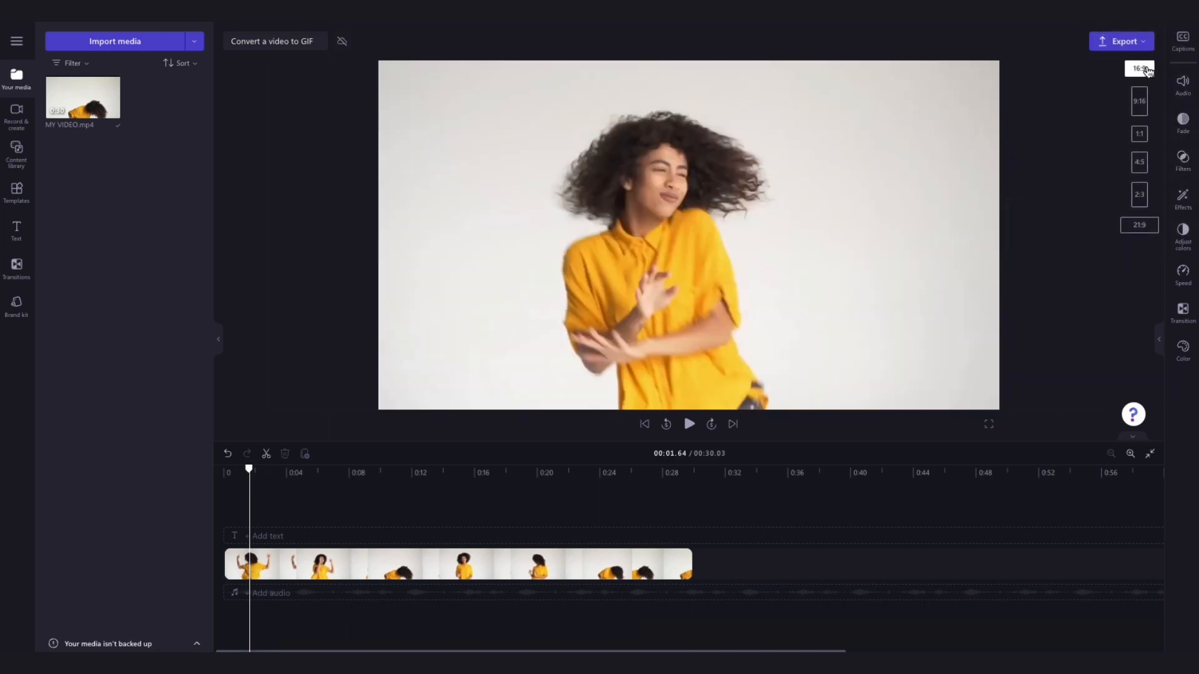
left_click(1139, 101)
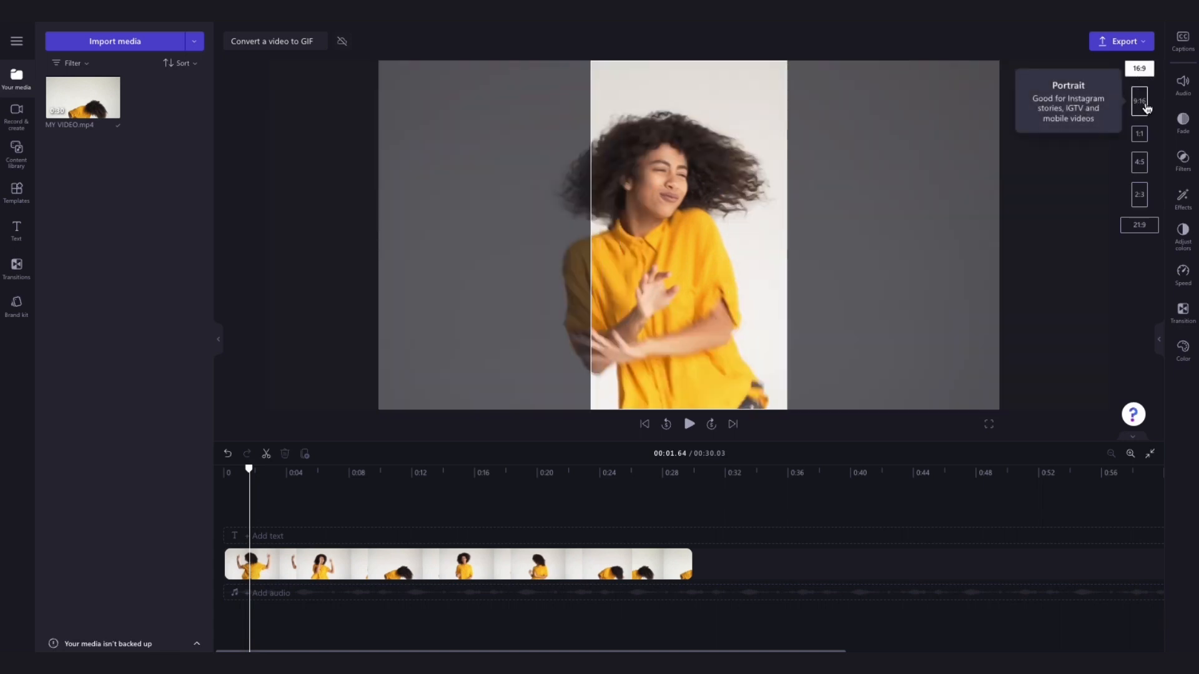
mouse_move(1139, 134)
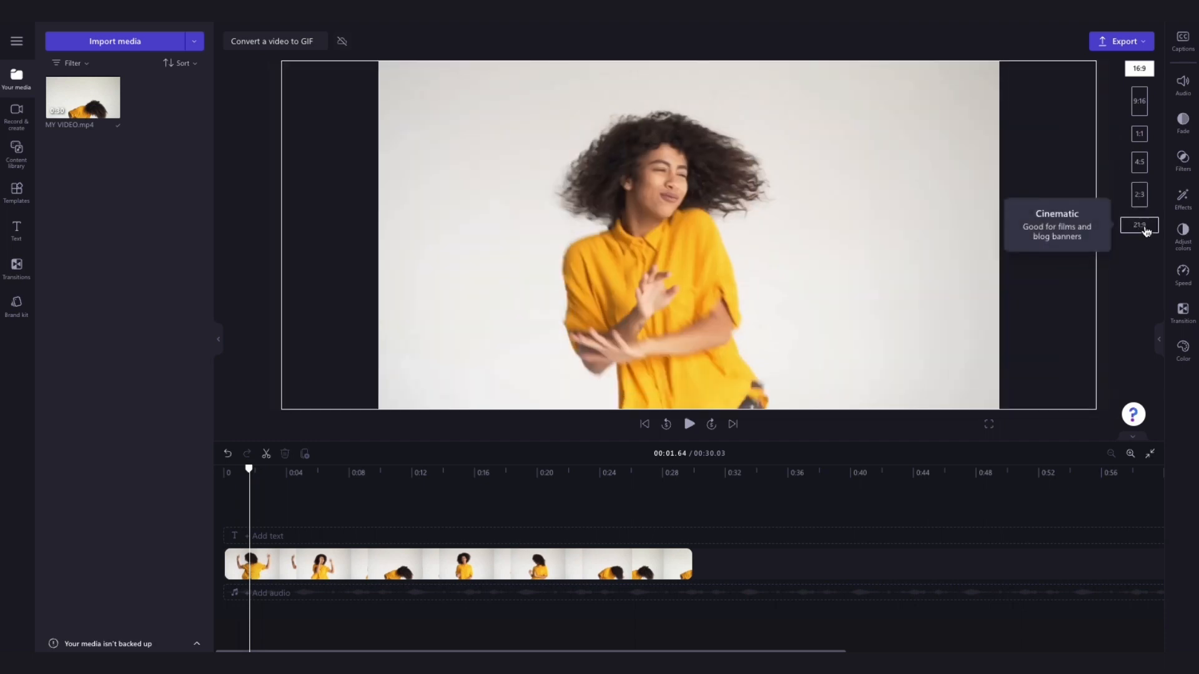
left_click(1139, 101)
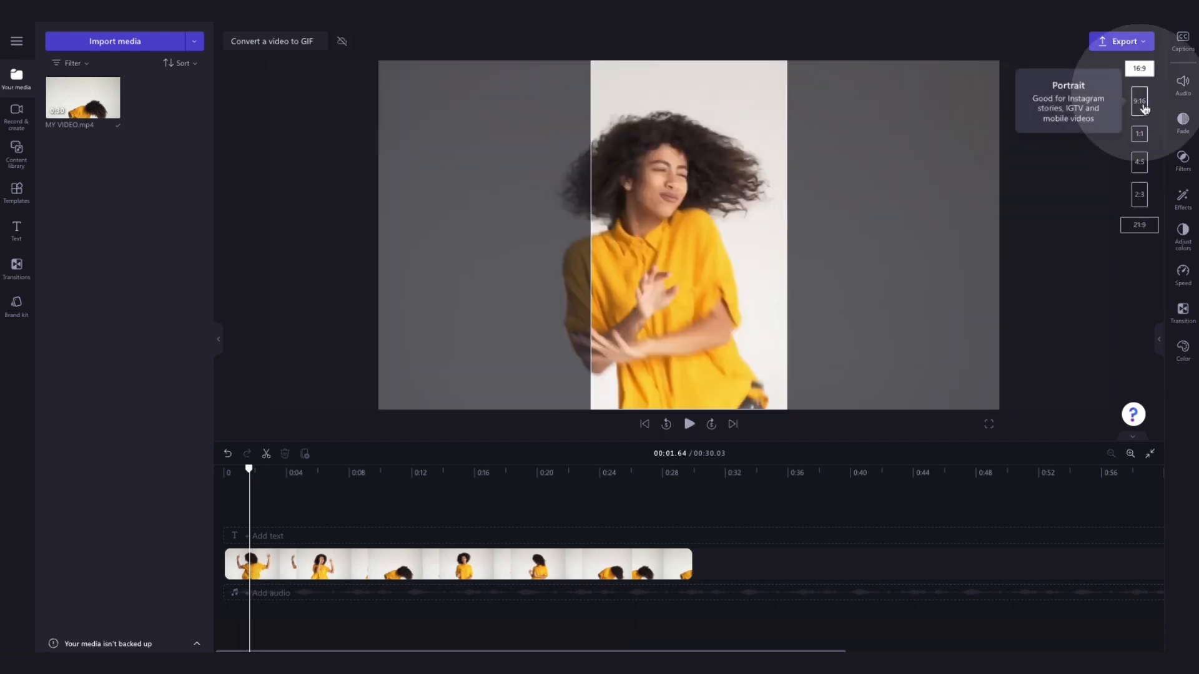
left_click(1139, 101)
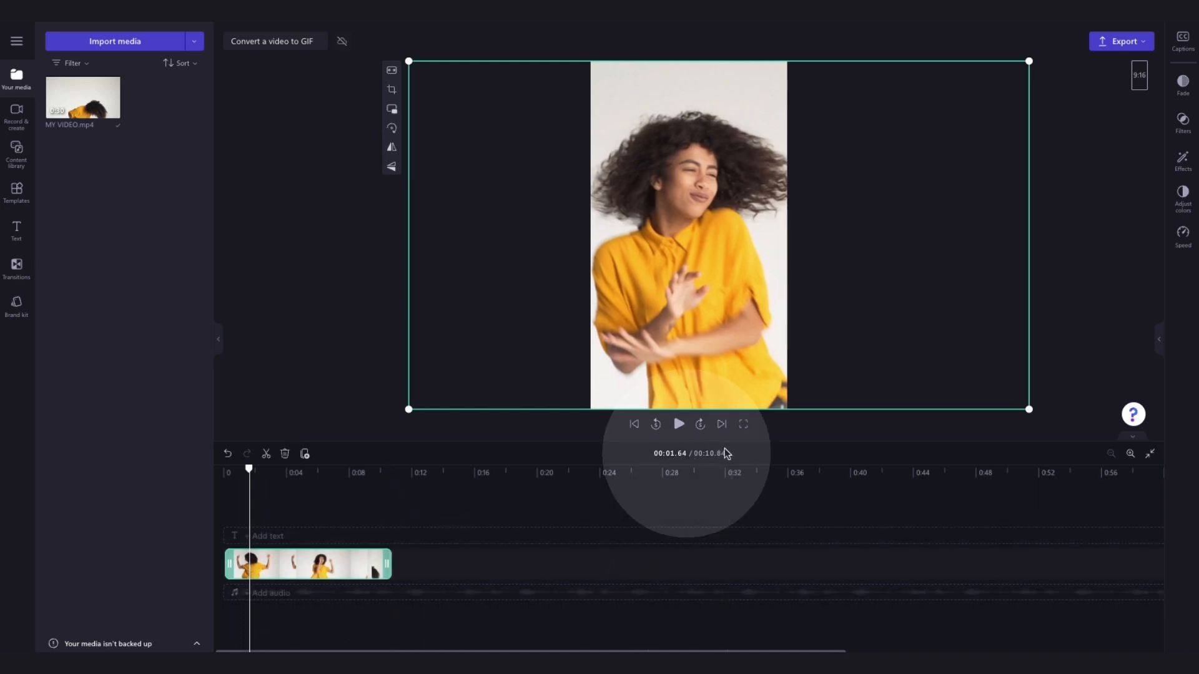
Preview the trimmed 10-second clip, export it as a GIF, and save to computer.
left_click(678, 425)
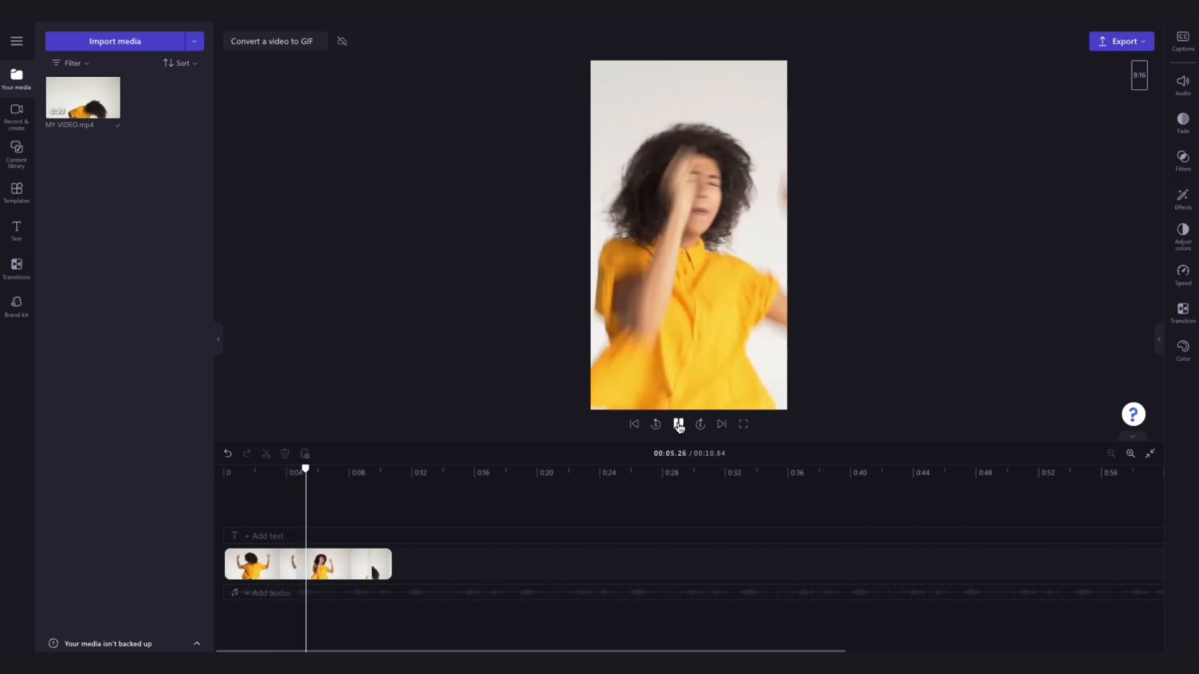
left_click(678, 424)
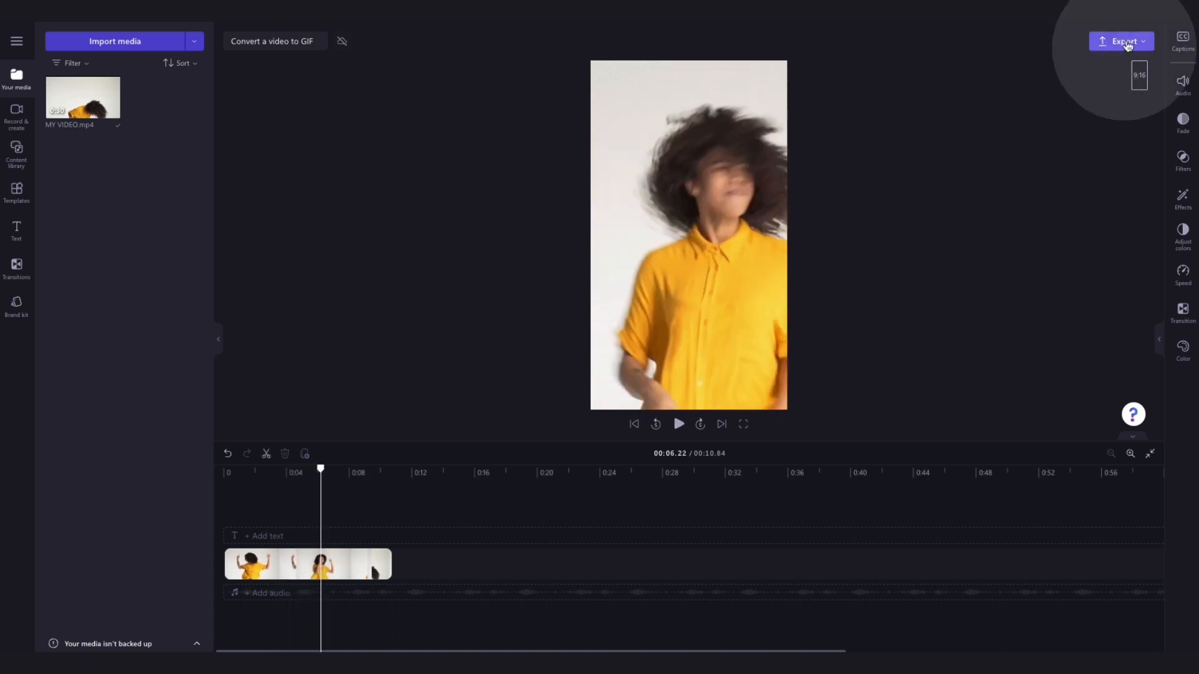
left_click(1122, 41)
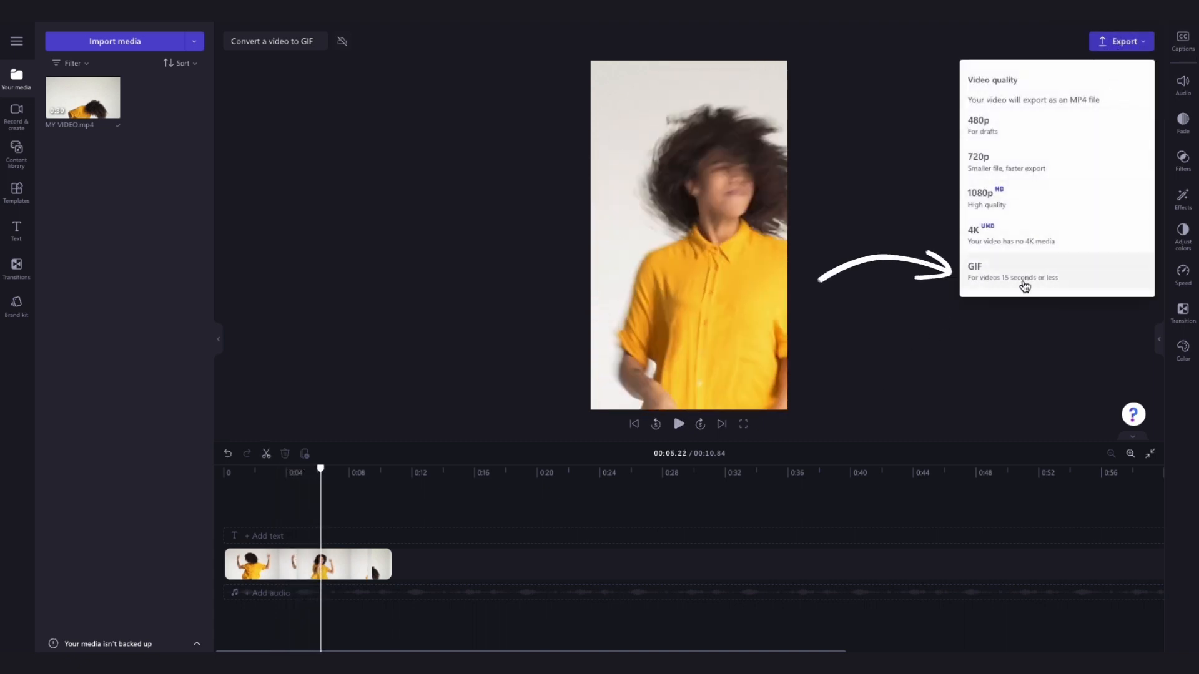
mouse_move(1007, 271)
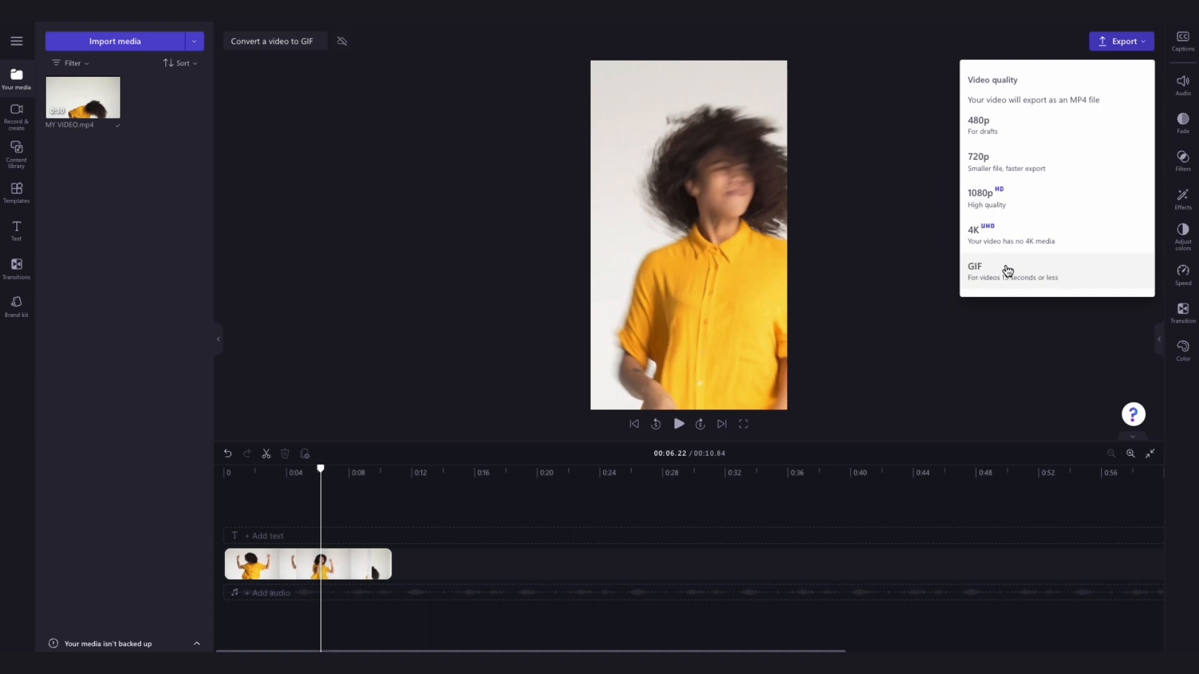
left_click(975, 271)
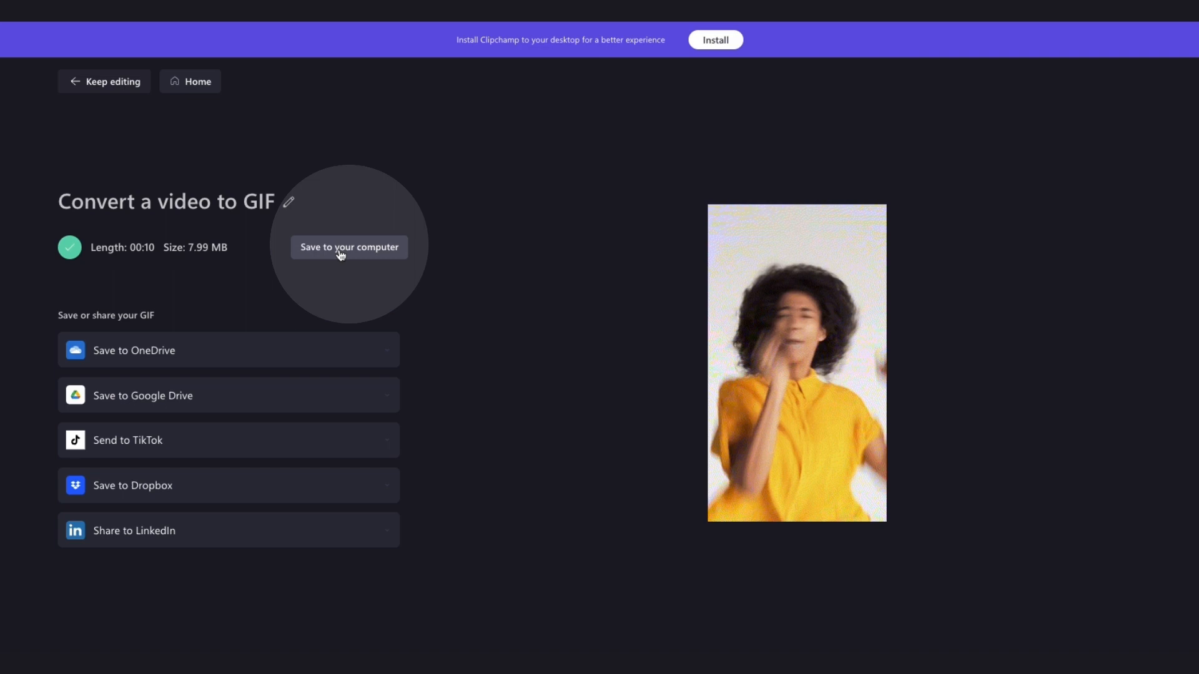
left_click(349, 247)
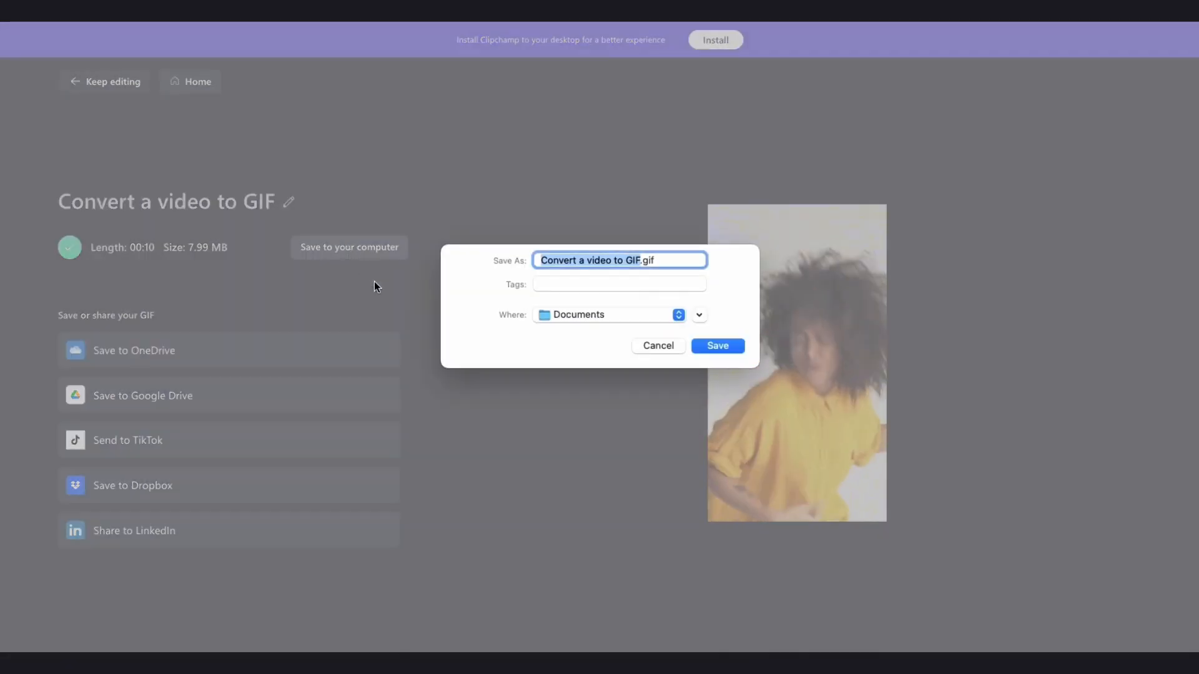